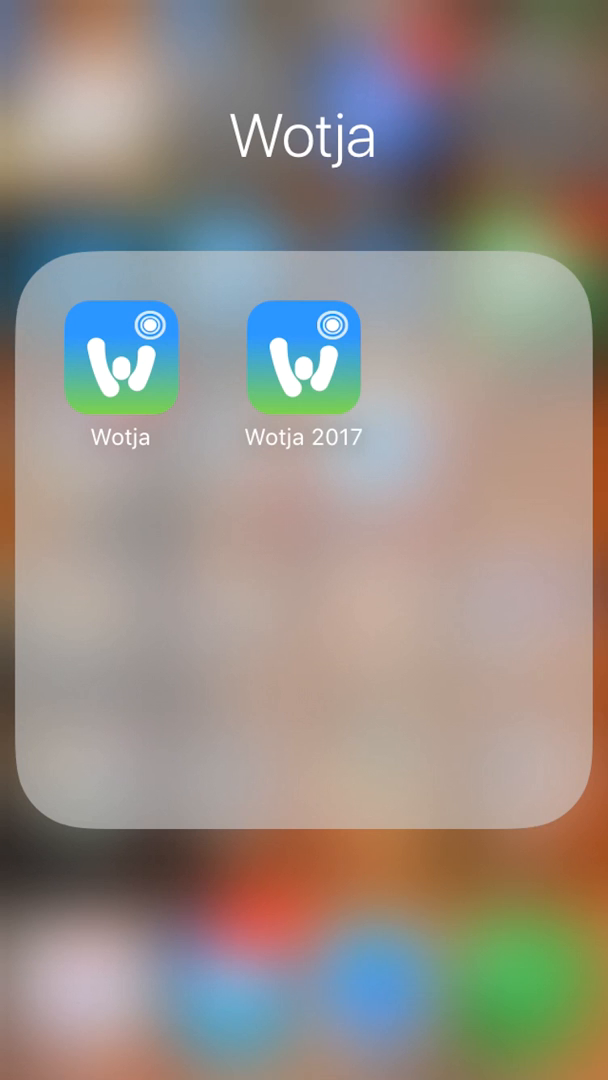
- Launch Wotja and bring up the Add Wotja Document choices
{"action": "left_click", "coordinate": [119, 357]}
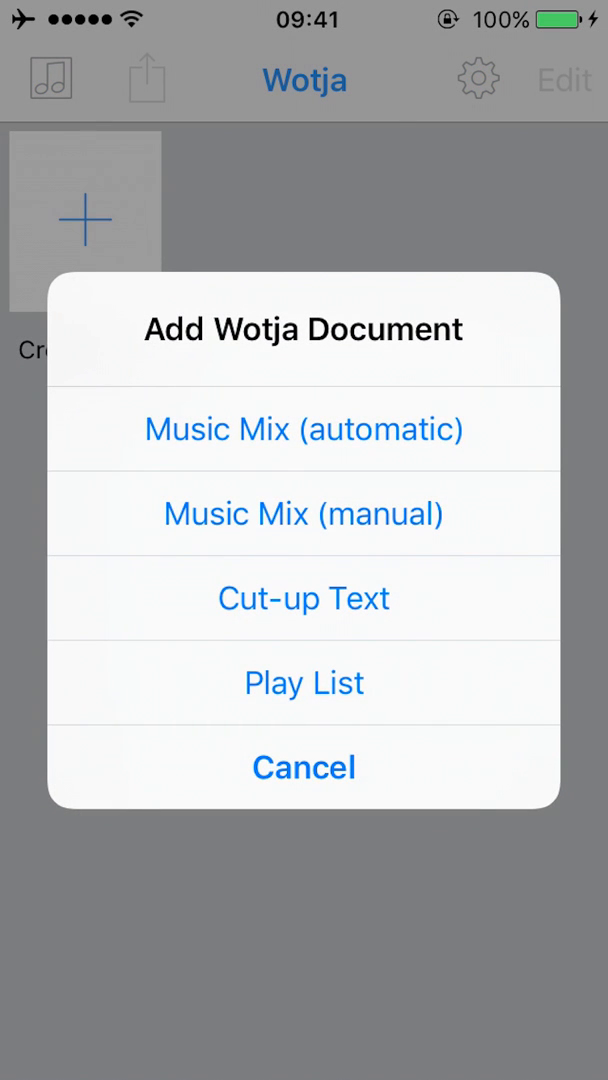
- Create an automatic Music Mix and let it play
{"action": "left_click", "coordinate": [303, 428]}
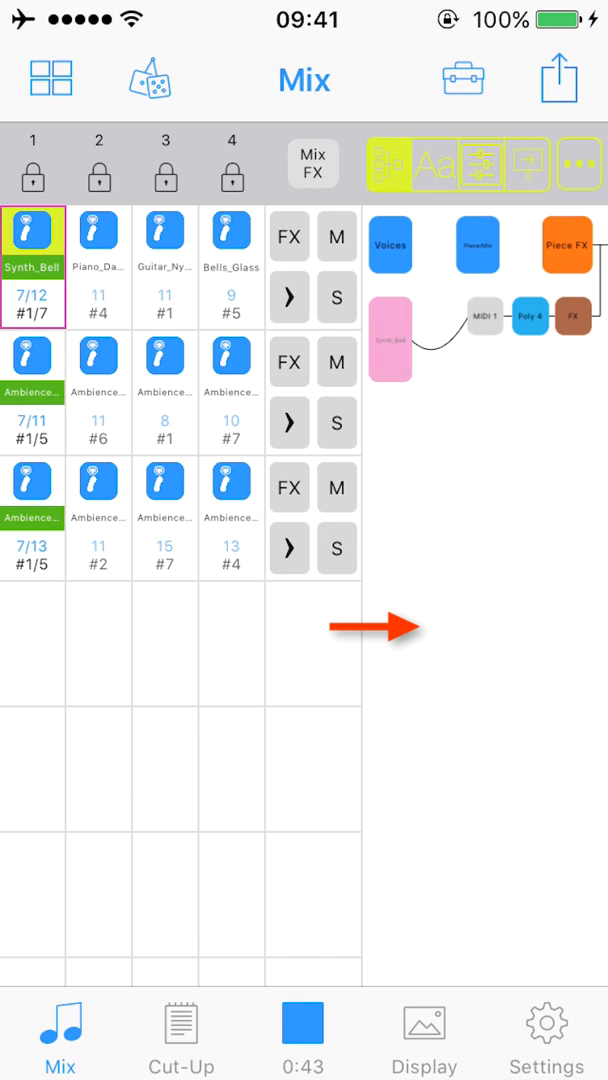
{"action": "left_click", "coordinate": [435, 164]}
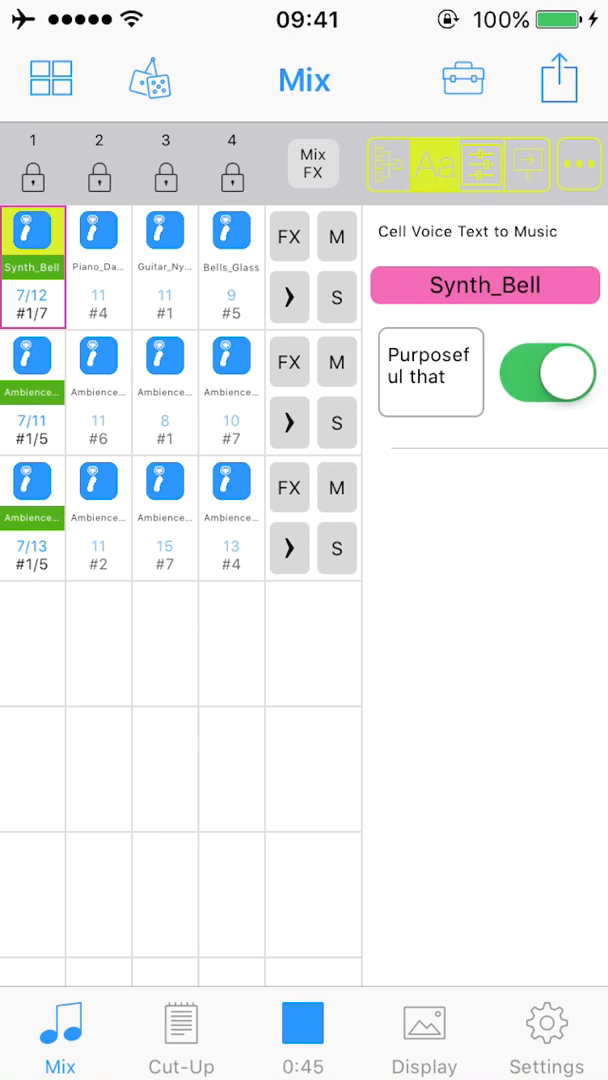
{"action": "left_click", "coordinate": [481, 164]}
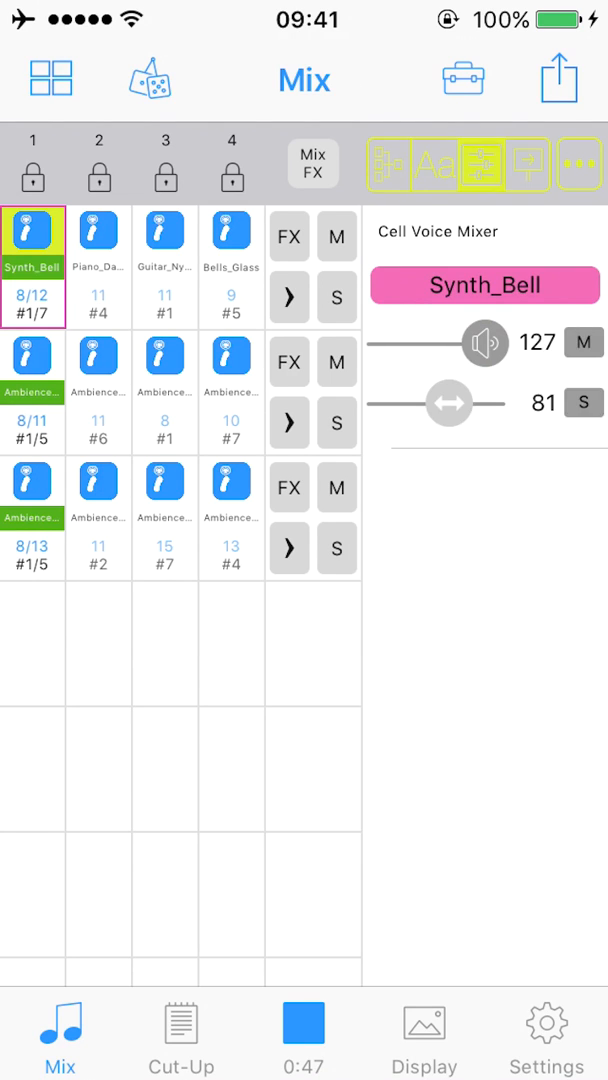
{"action": "left_click", "coordinate": [527, 164]}
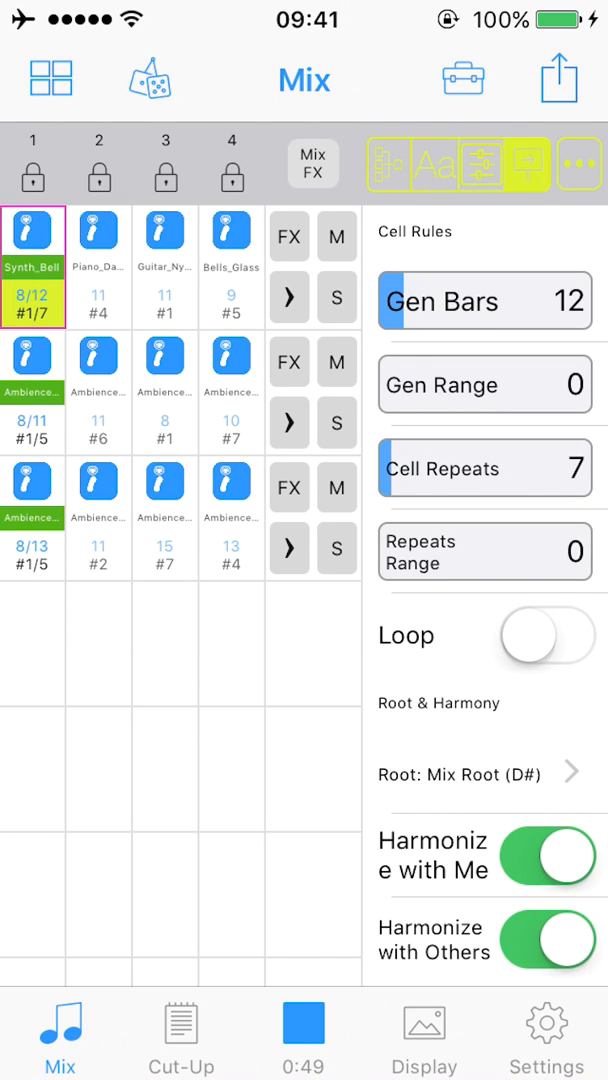
{"action": "left_click", "coordinate": [390, 164]}
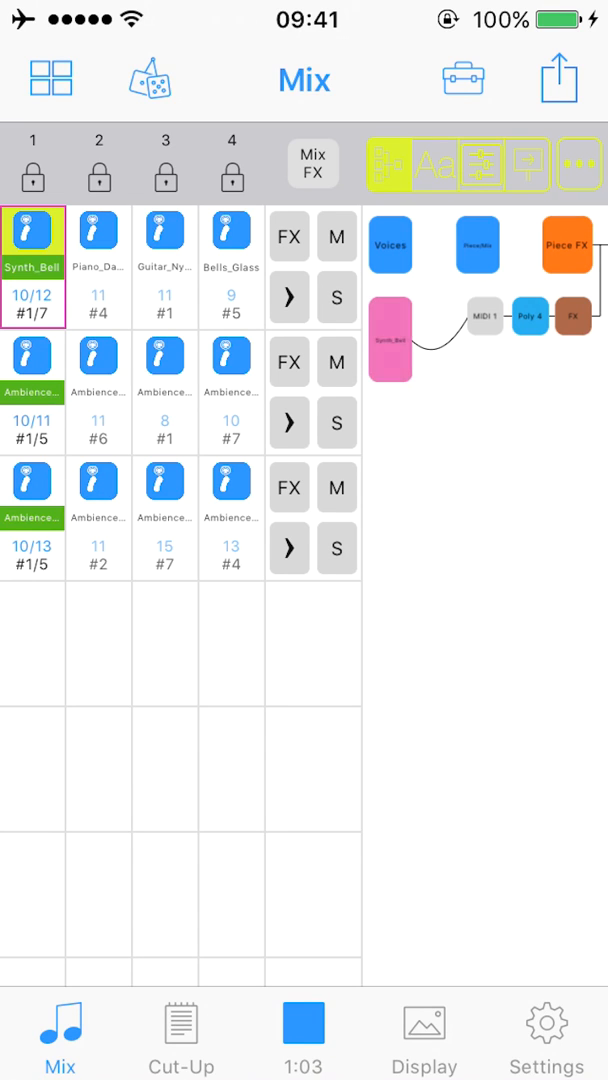
{"action": "left_click", "coordinate": [98, 240]}
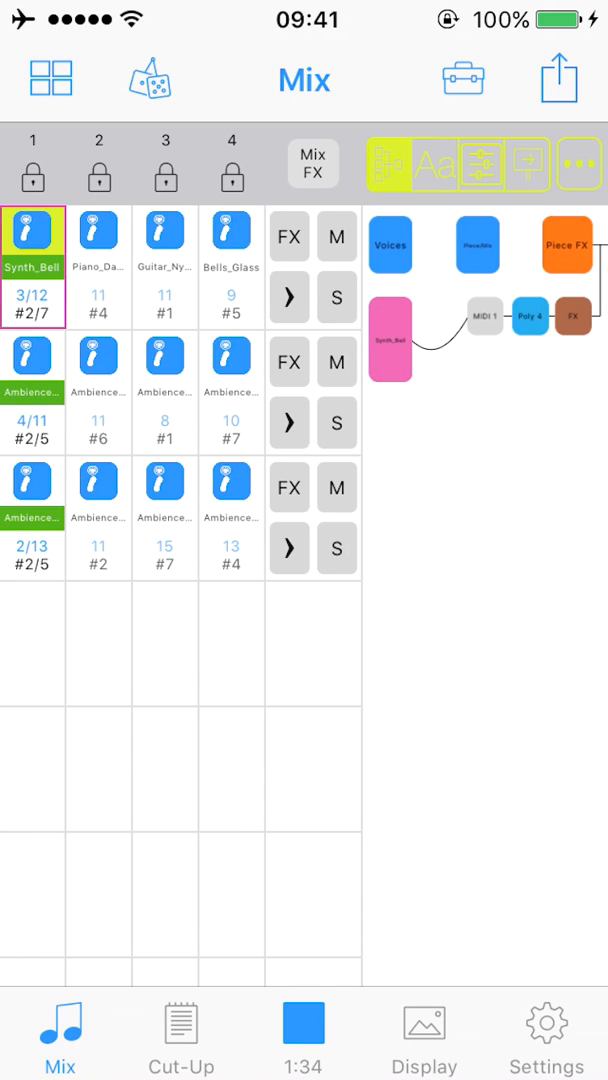
- Collapse the mix to one column and show Synth_Bell's mixer settings
{"action": "left_click", "coordinate": [484, 164]}
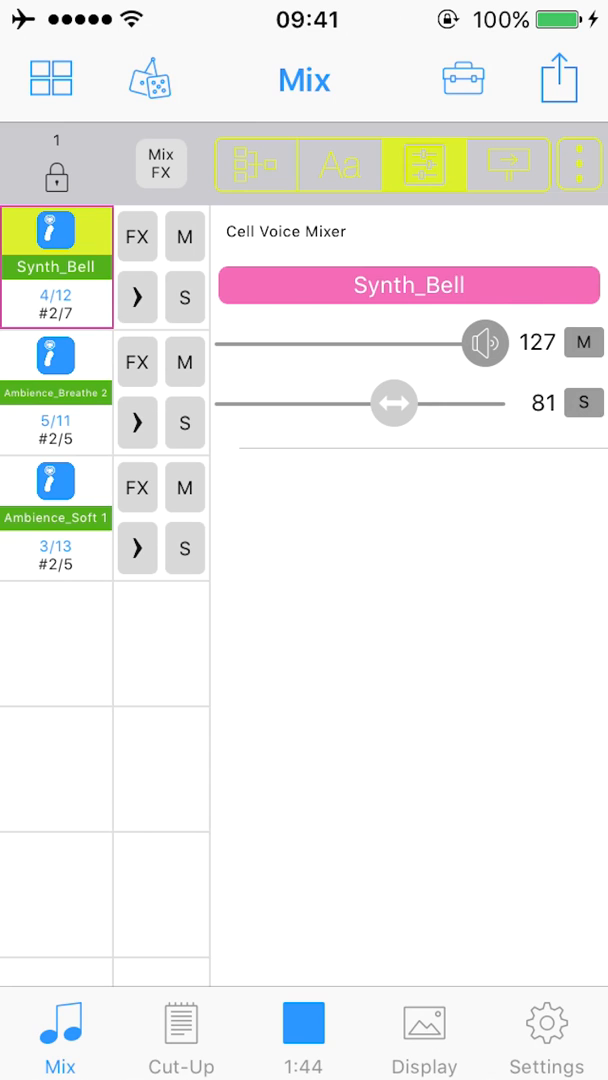
- Select Ambience_Breathe 2 and pan its first voice from 64 to 71
{"action": "left_click", "coordinate": [256, 164]}
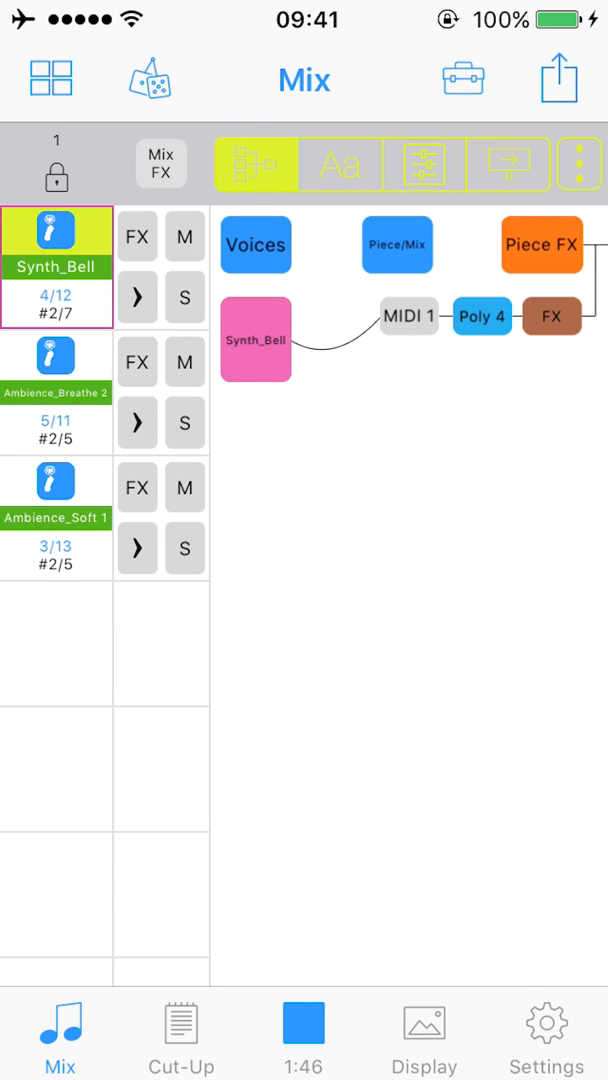
{"action": "left_click", "coordinate": [56, 362]}
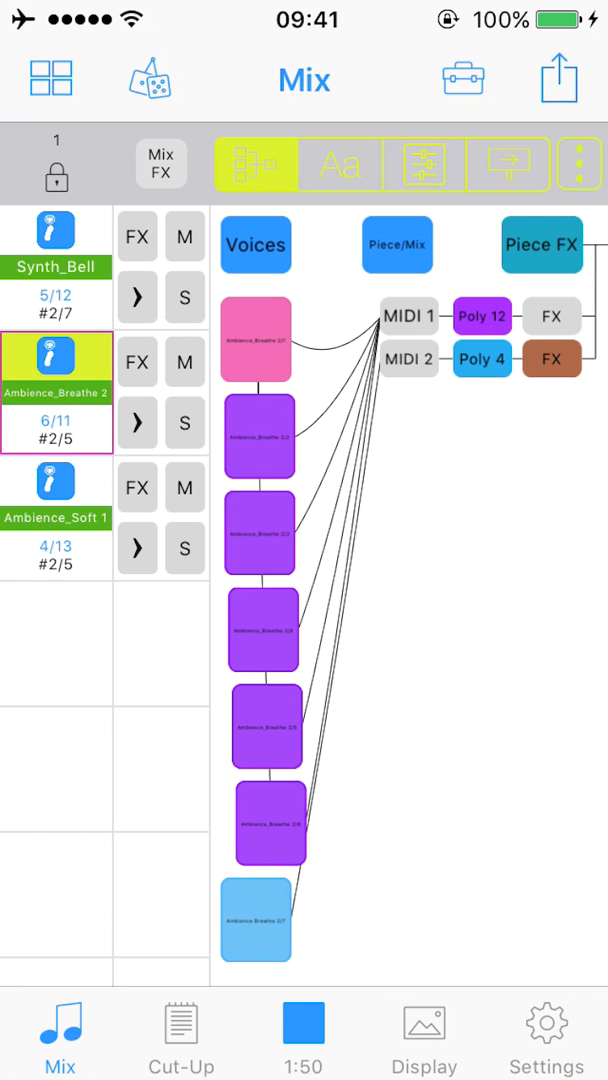
{"action": "left_click", "coordinate": [424, 163]}
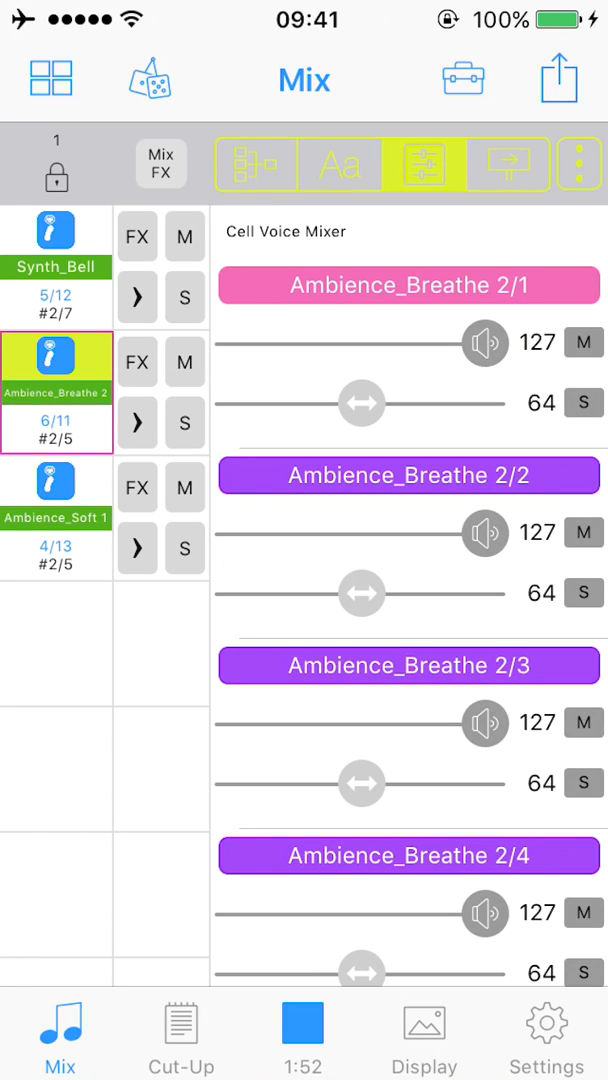
{"action": "left_click_drag", "start_coordinate": [360, 403], "coordinate": [375, 403]}
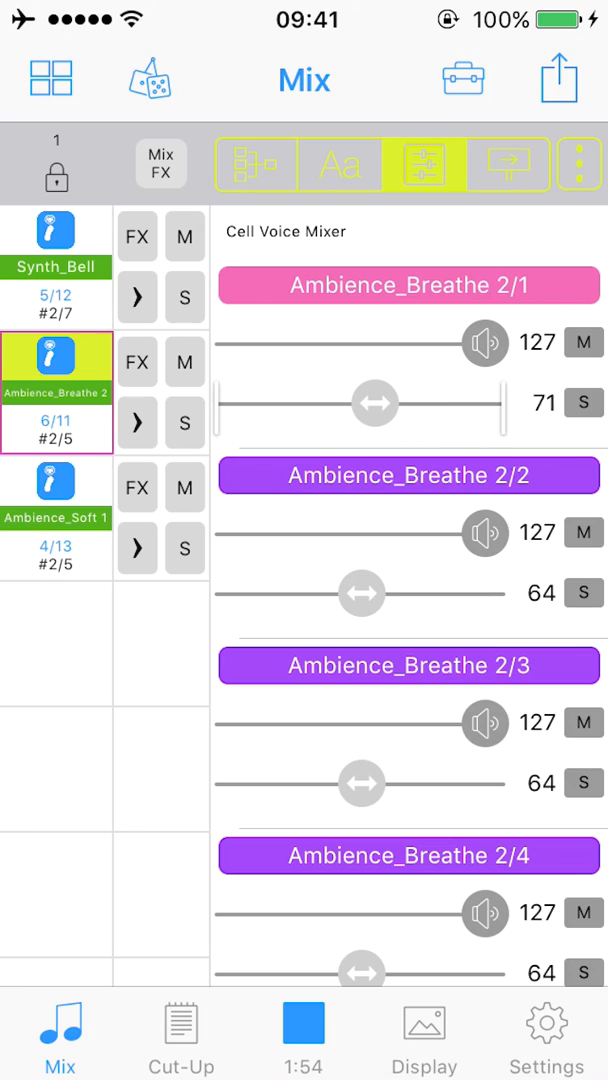
{"action": "left_click_drag", "start_coordinate": [483, 343], "coordinate": [412, 343]}
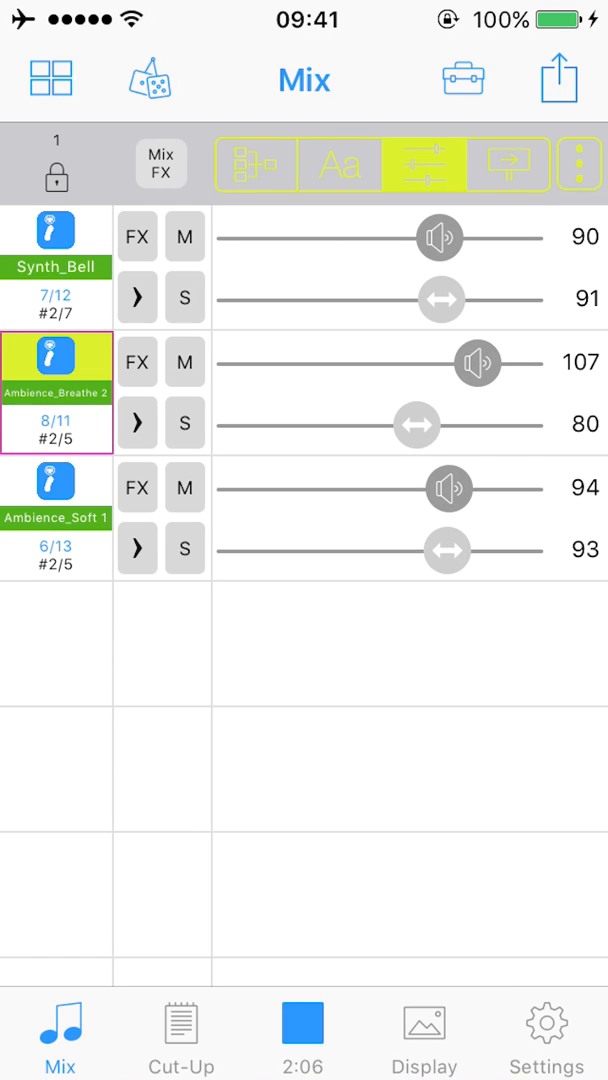
- Set Synth_Bell volume 113, both ambience tracks near 50, and Ambience_Soft 1 pan 67
{"action": "left_click_drag", "start_coordinate": [437, 237], "coordinate": [468, 237]}
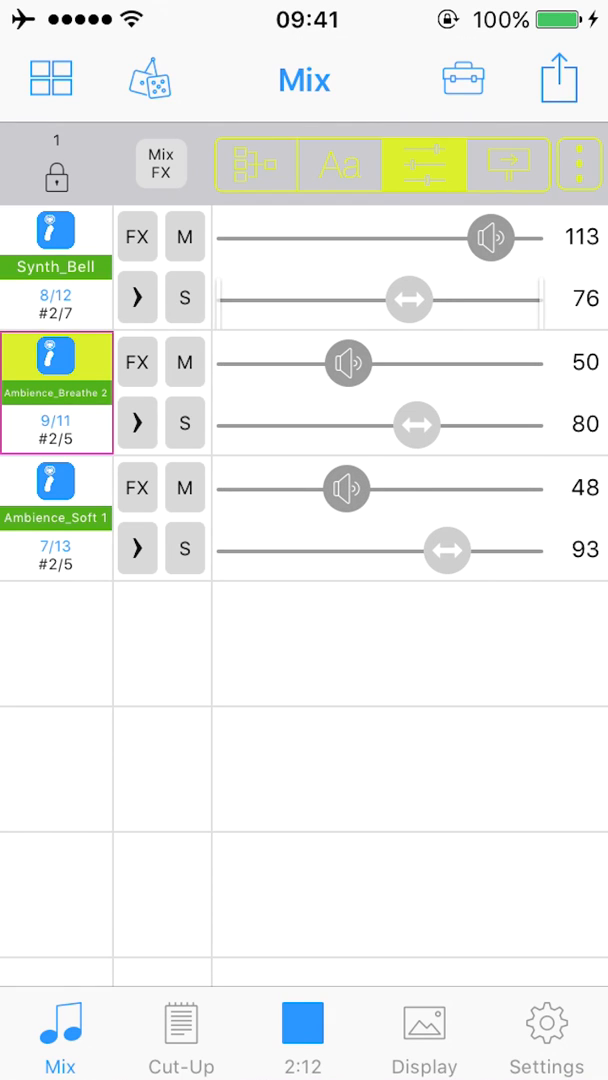
{"action": "left_click_drag", "start_coordinate": [448, 550], "coordinate": [388, 550]}
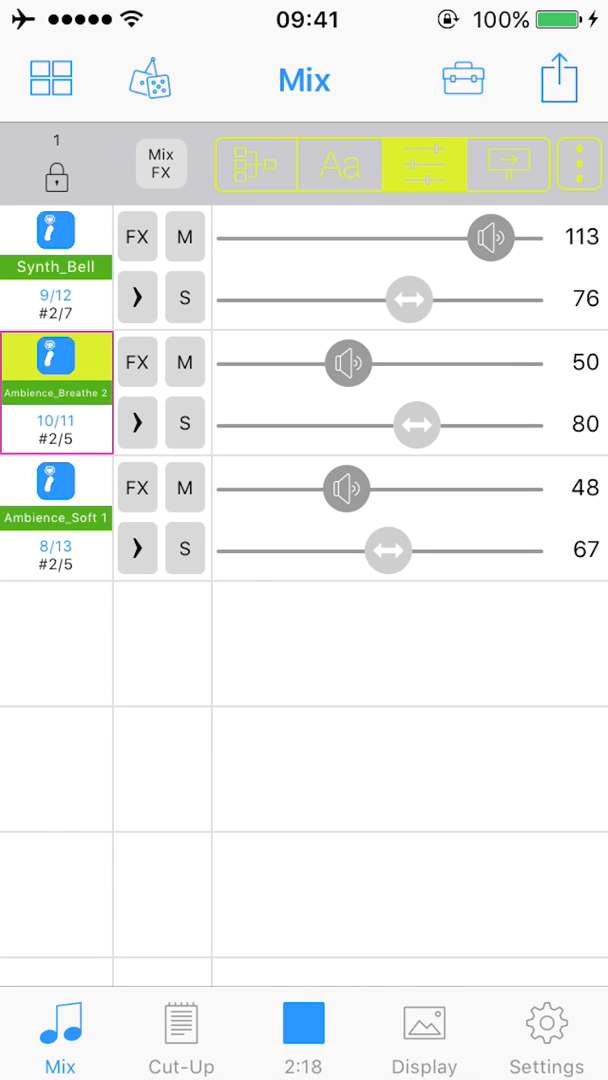
{"action": "left_click", "coordinate": [254, 164]}
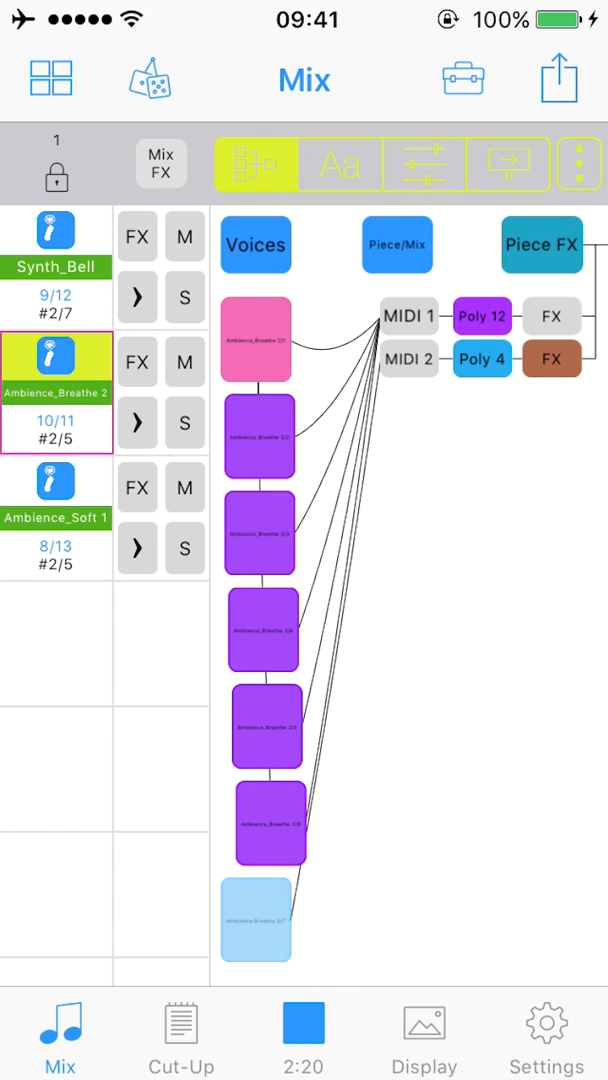